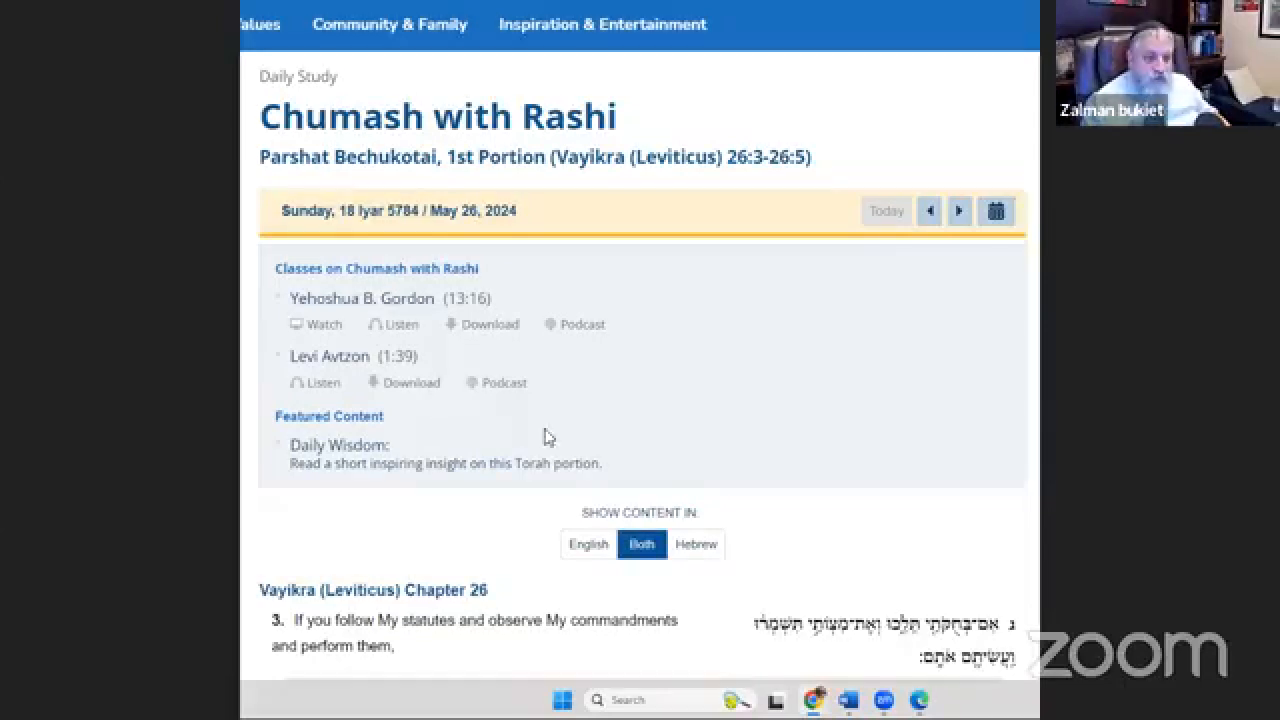
scroll(down, 3)
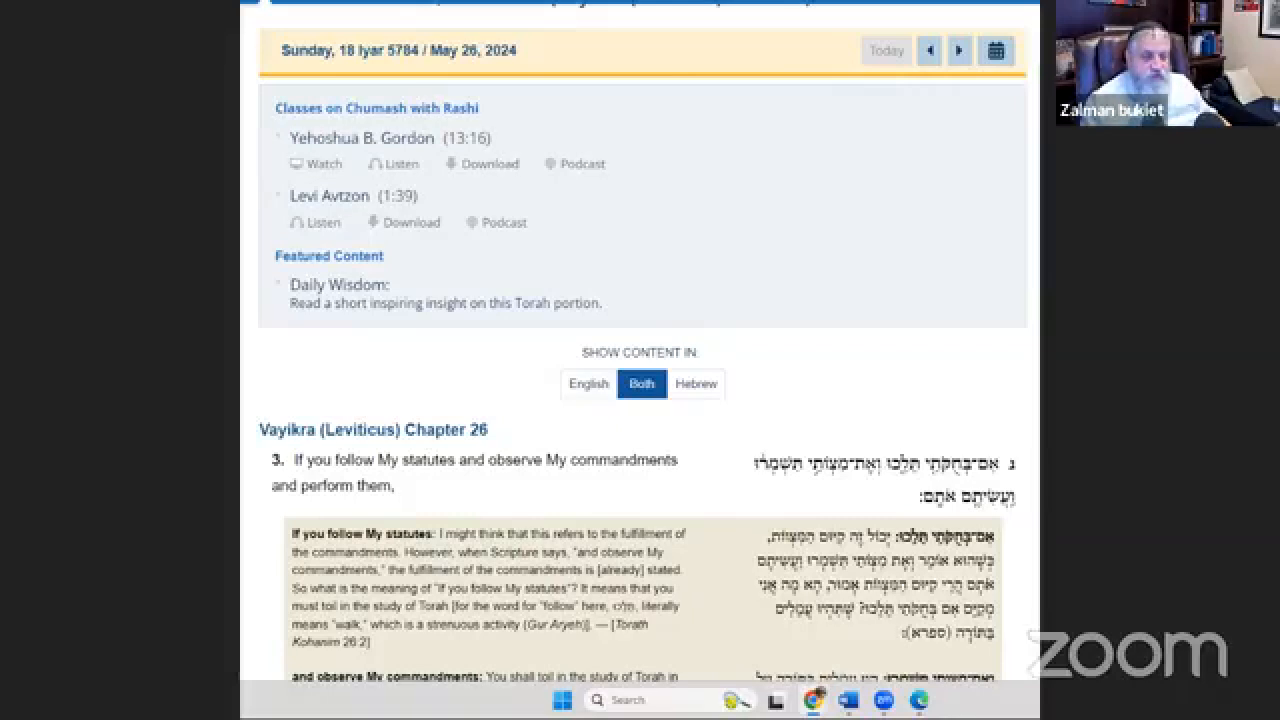
scroll(down, 3)
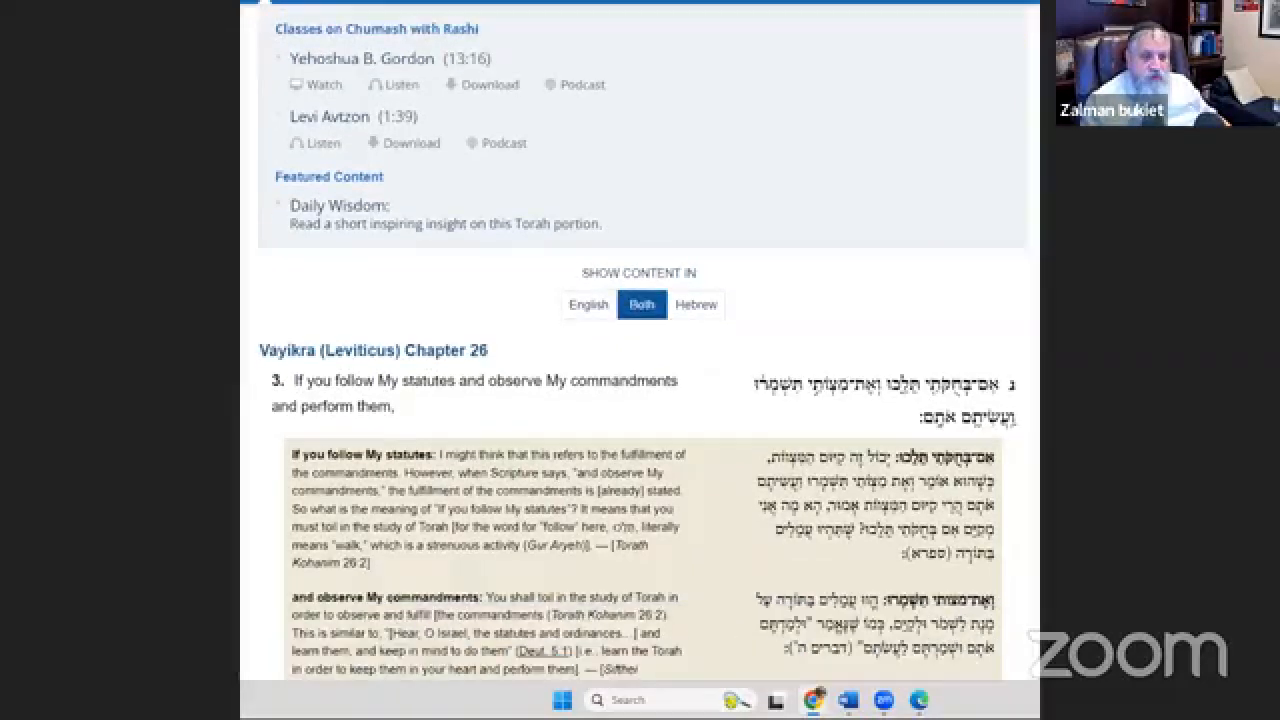
scroll(down, 3)
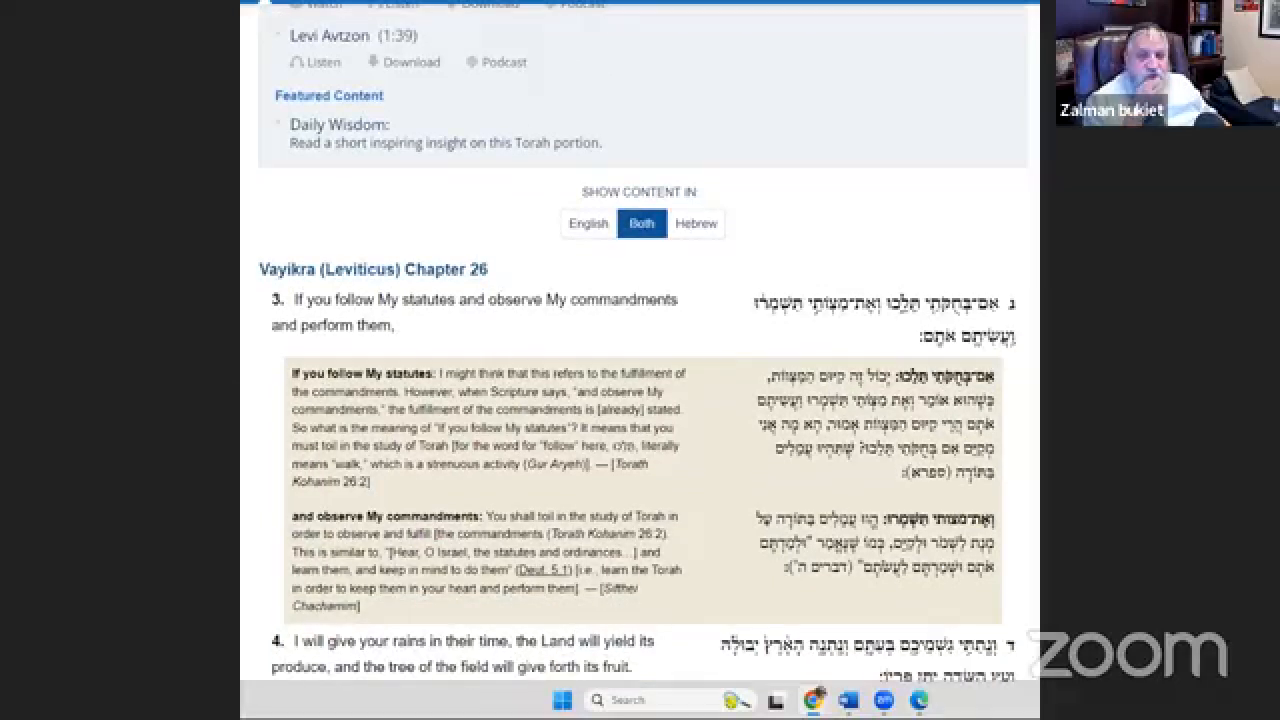